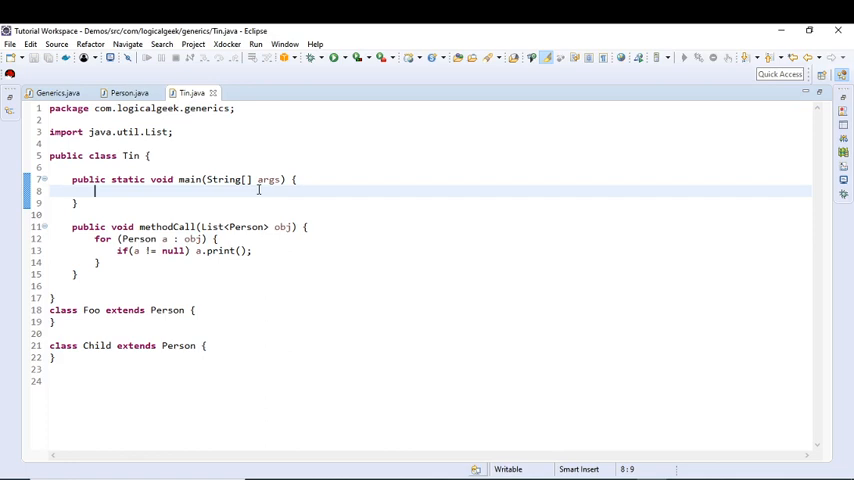
pyautogui.moveTo(222, 180)
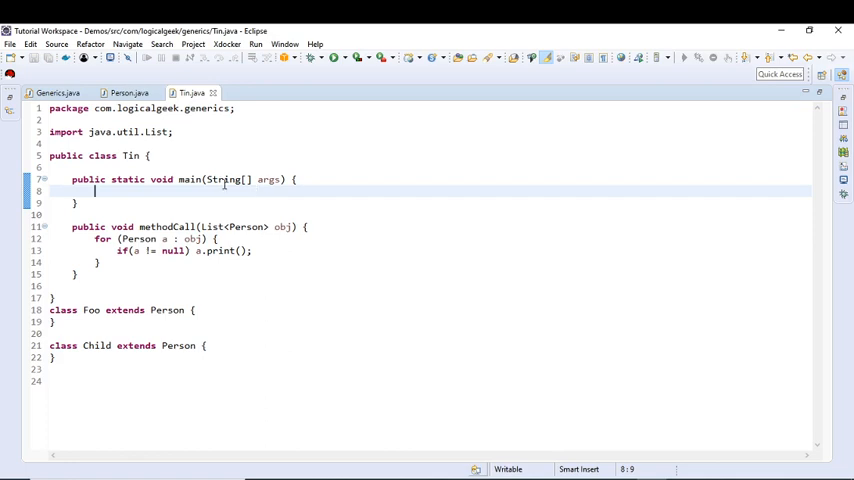
# - Review the Person class's methods and the Person references in Tin.java before editing
pyautogui.click(104, 92)
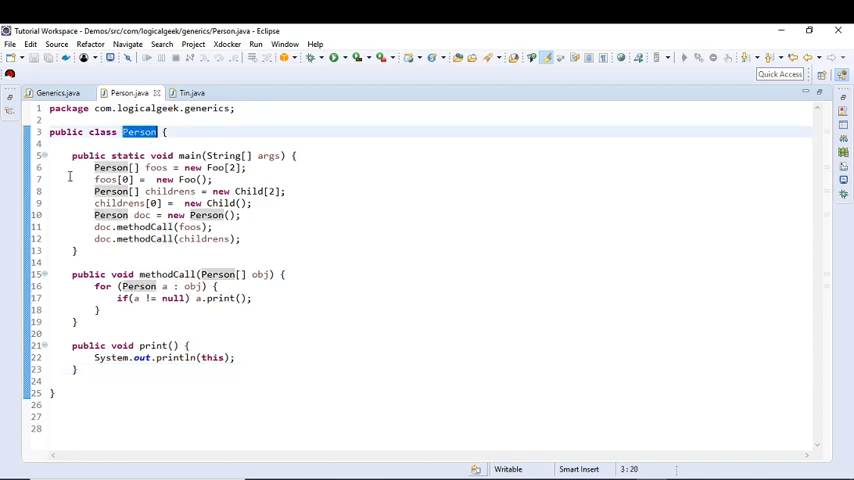
pyautogui.moveTo(72, 156); pyautogui.dragTo(78, 368)
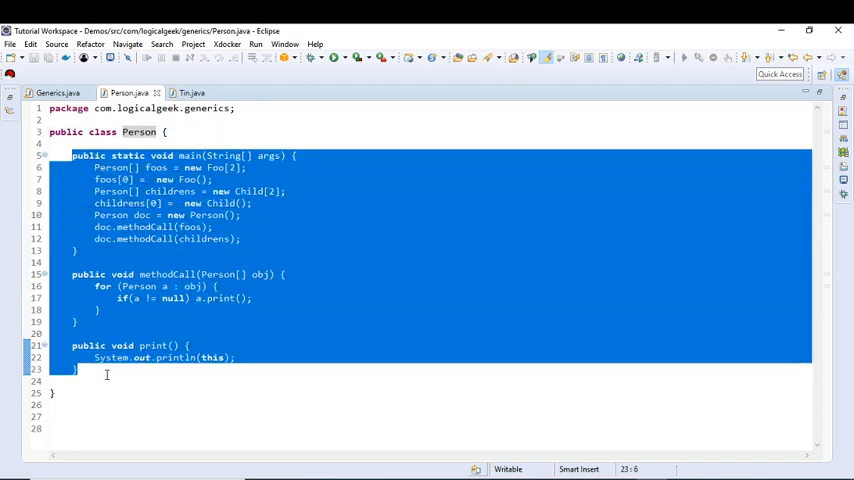
pyautogui.click(184, 92)
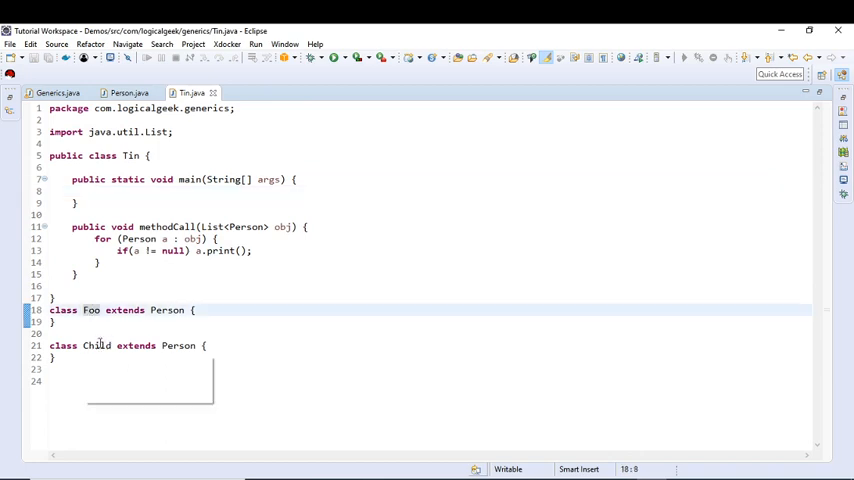
pyautogui.doubleClick(168, 310)
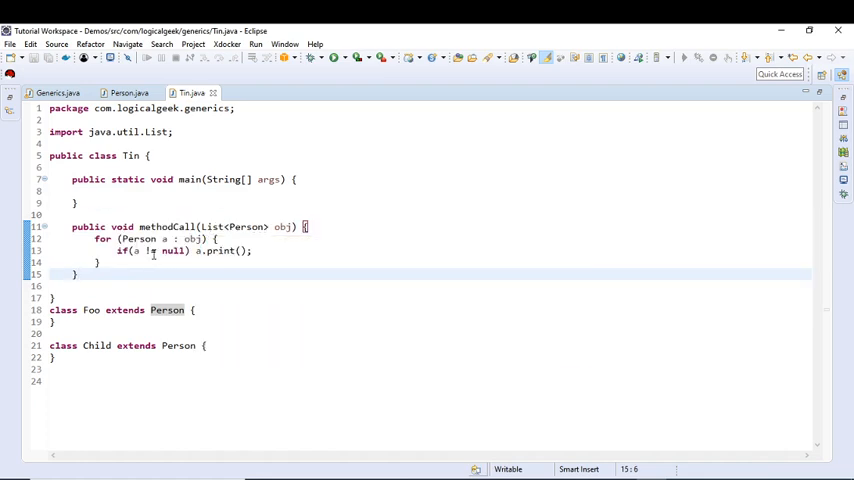
pyautogui.doubleClick(220, 252)
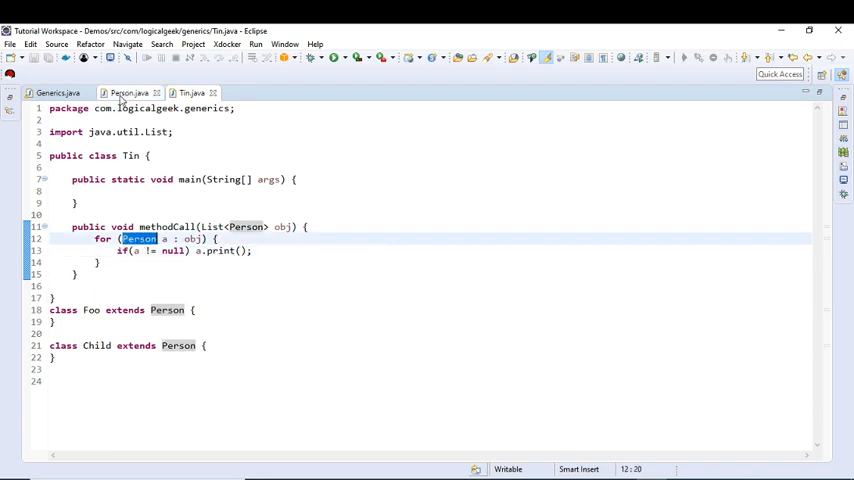
pyautogui.click(124, 92)
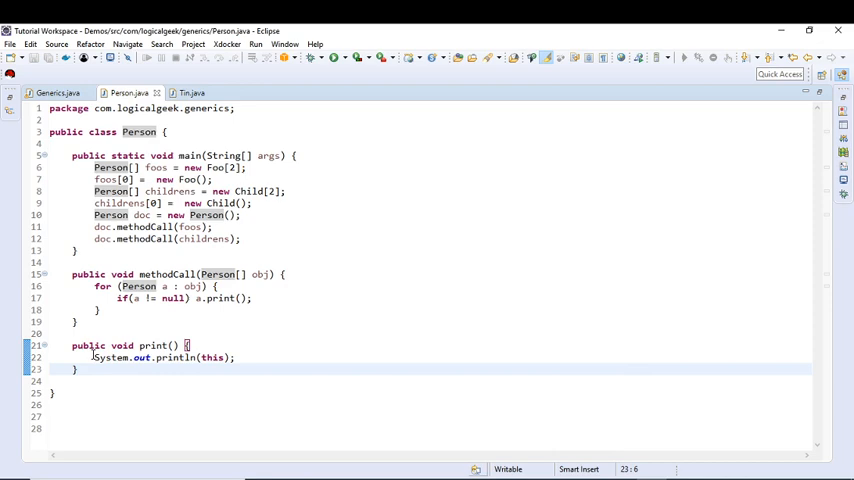
pyautogui.tripleClick(160, 356)
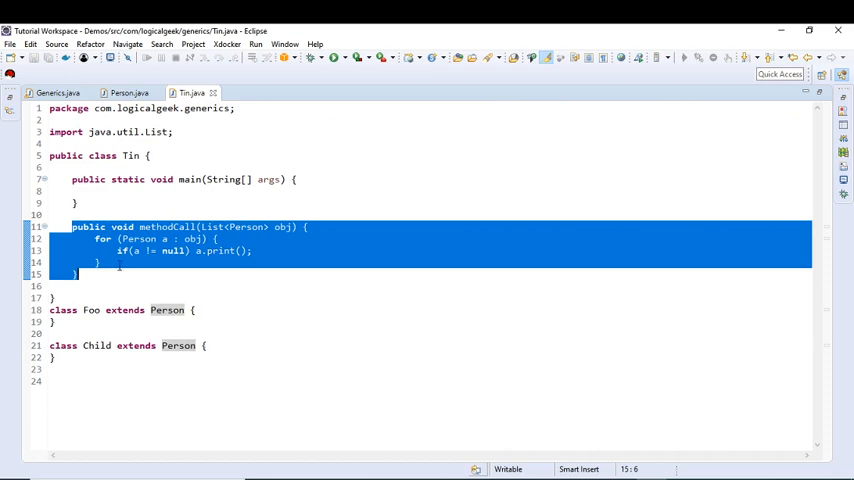
# - Declare List<Person> foos = new ArrayList<Foo>(); in main, importing java.util.ArrayList
pyautogui.click(96, 264)
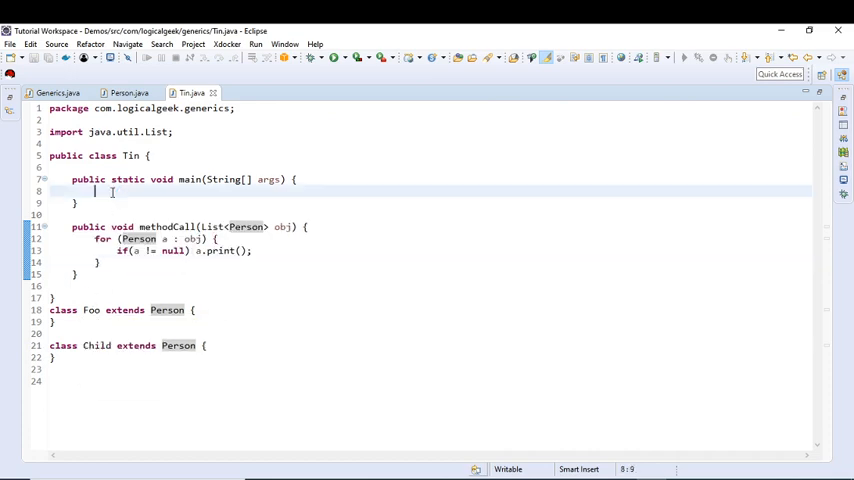
pyautogui.write('List')
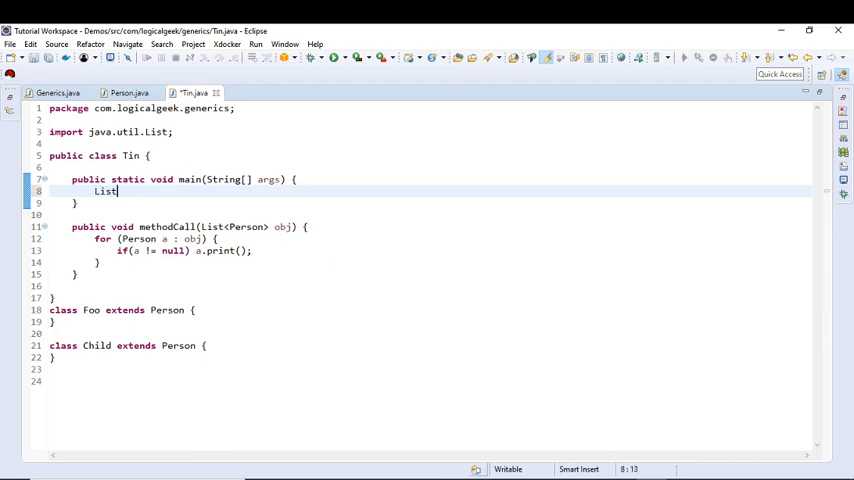
pyautogui.write('<>')
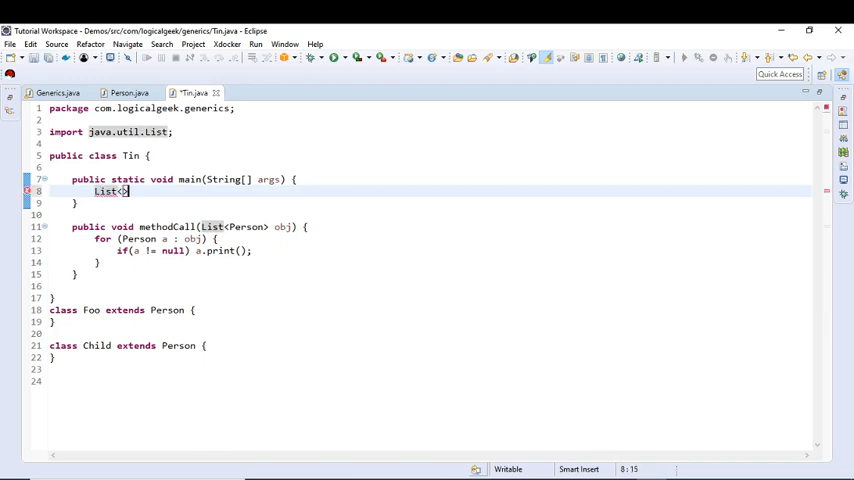
pyautogui.write('Pe')
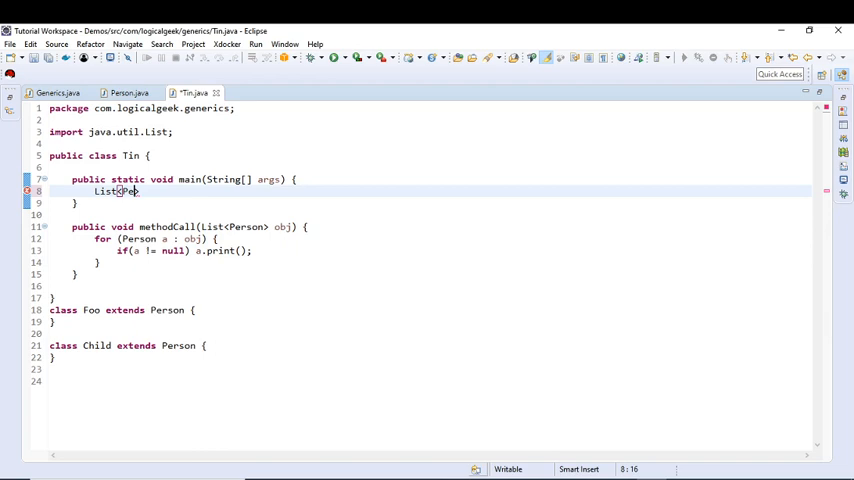
pyautogui.write('rson>')
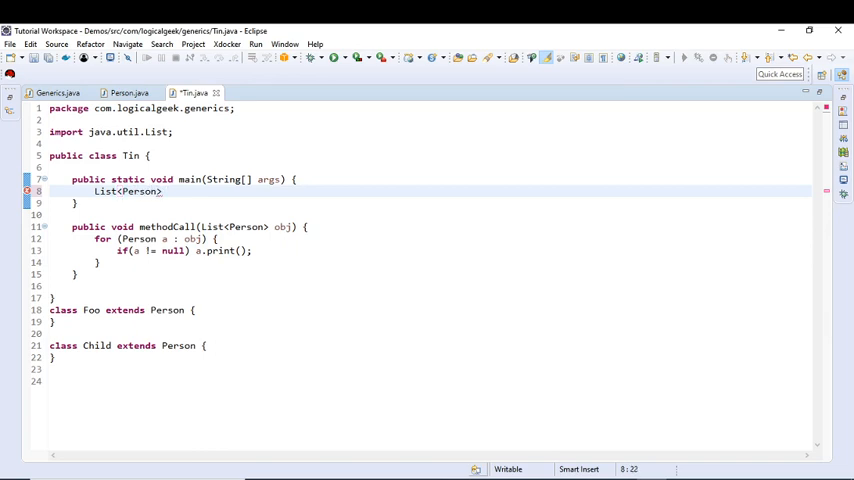
pyautogui.write('foos = n')
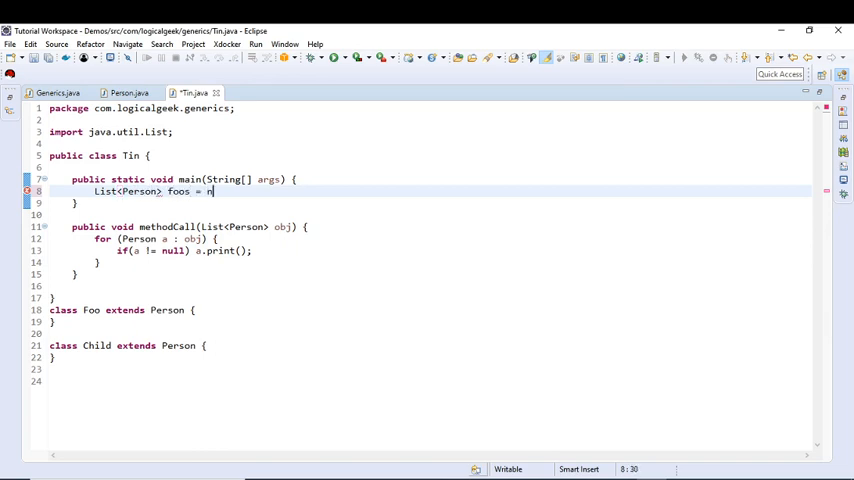
pyautogui.write('ew Arra')
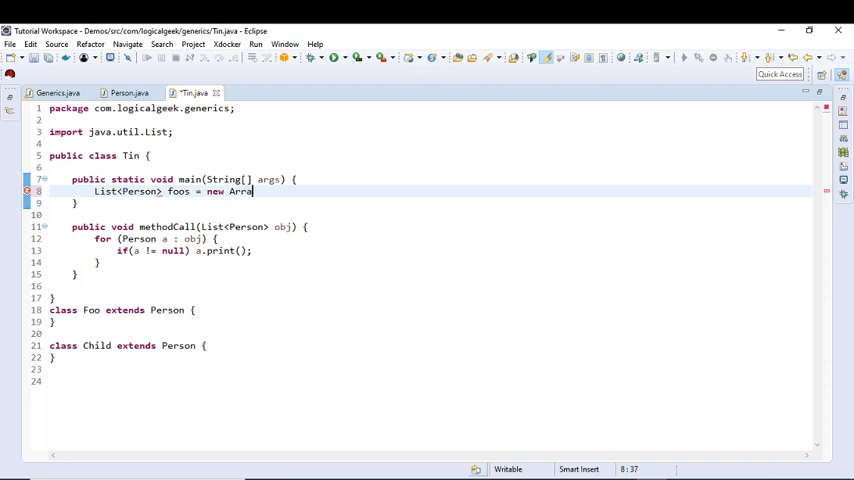
pyautogui.write('yList<>')
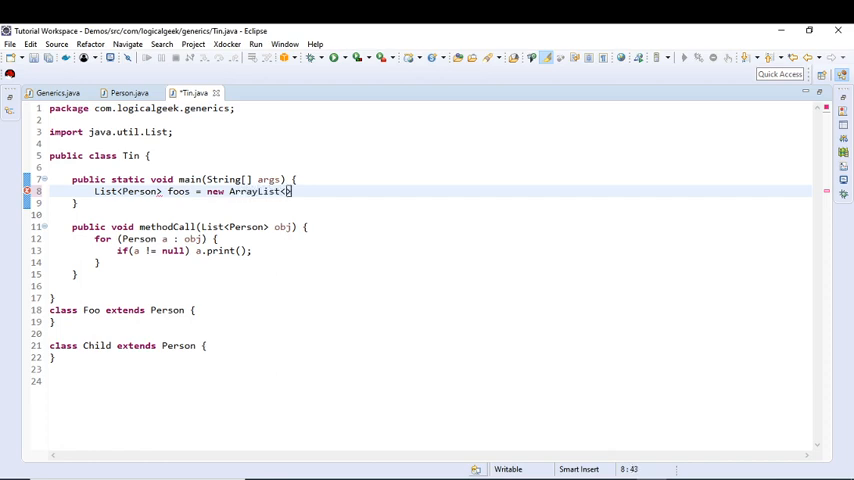
pyautogui.write('>')
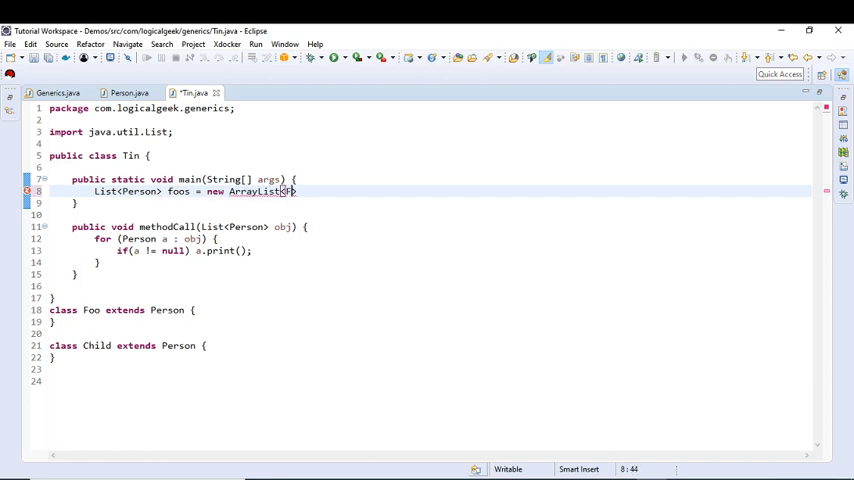
pyautogui.write('Foo>();')
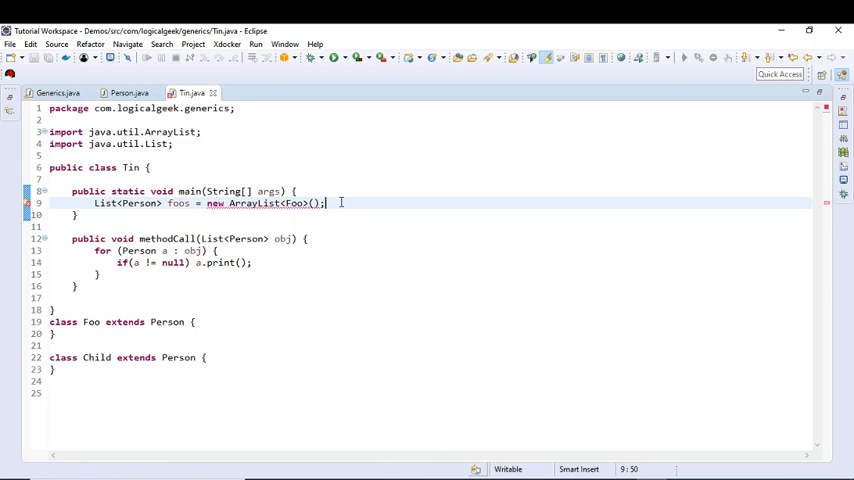
pyautogui.moveTo(492, 258)
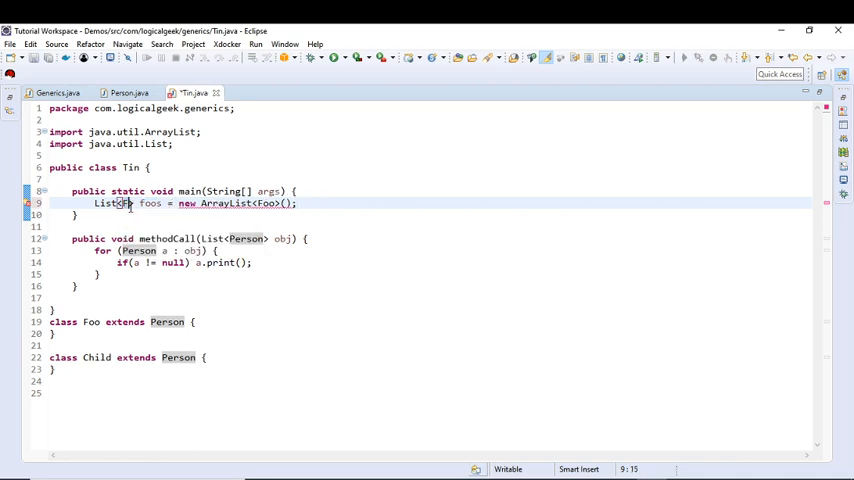
# - Retype foos as List<Foo> and duplicate the declaration as a List<Child> named childrens
pyautogui.write('Foo> foos = new ArrayList<Foo>();')
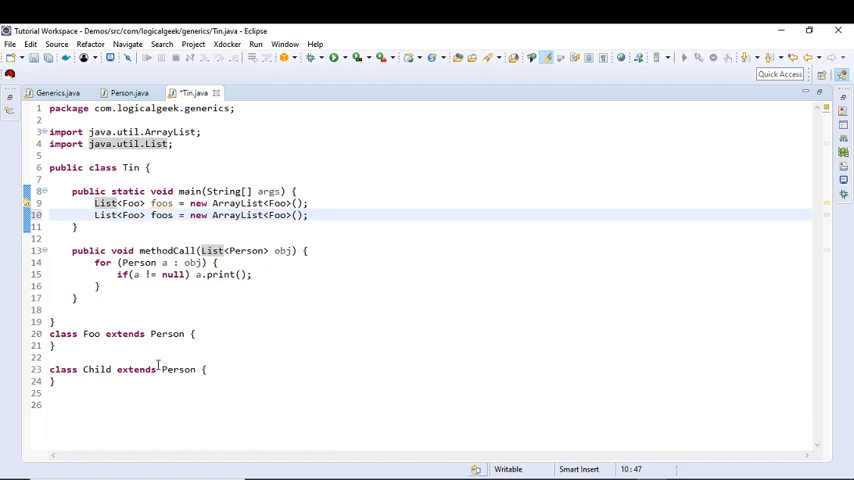
pyautogui.doubleClick(102, 370)
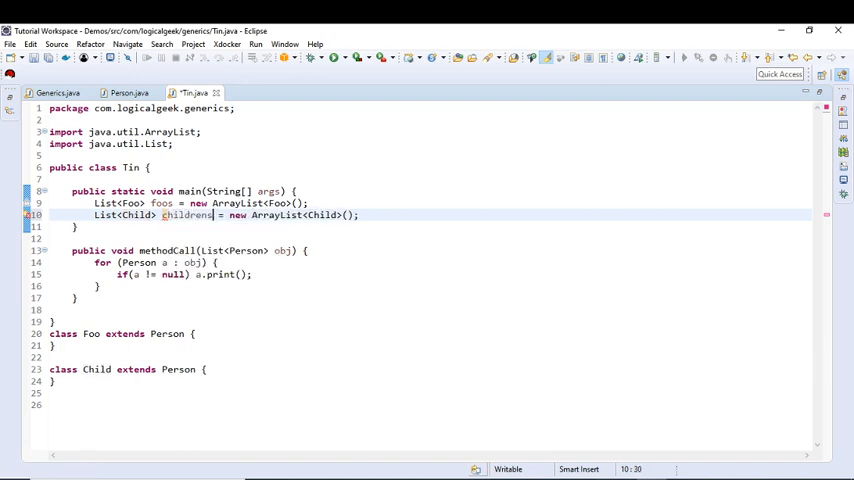
pyautogui.doubleClick(184, 214)
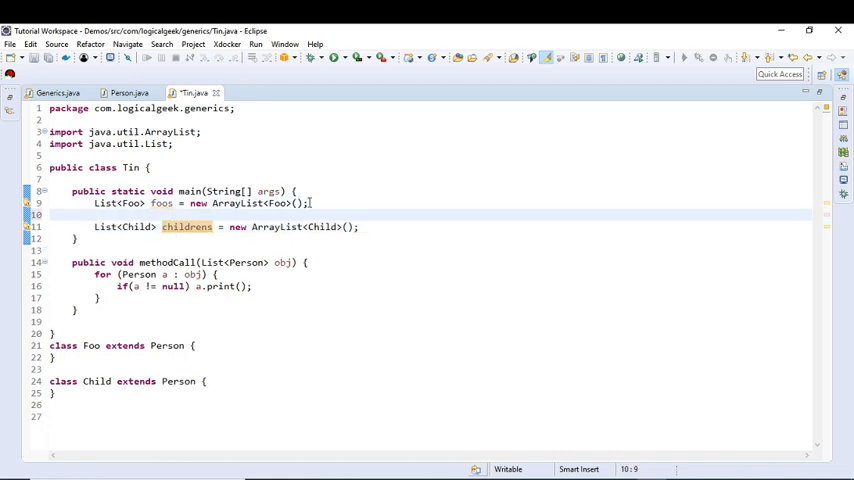
# - Add foos.add(new Foo()); and childrens.add(new Child()); to main
pyautogui.write('foos.add(new')
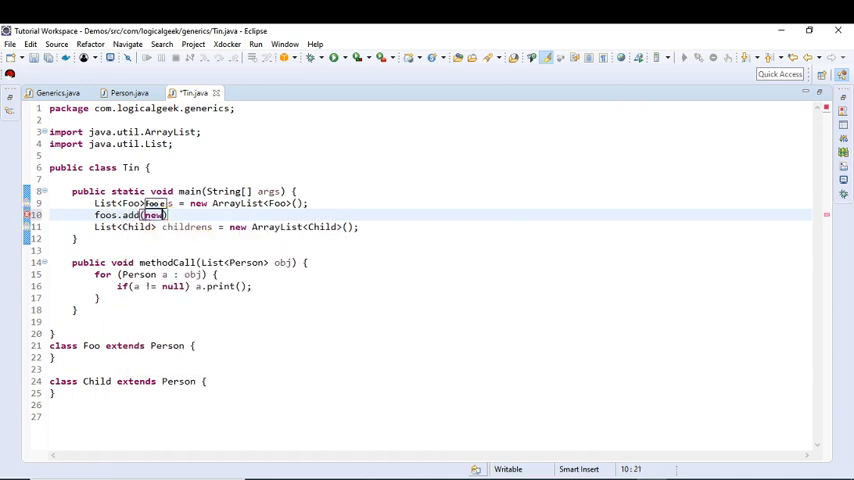
pyautogui.write('Foo()')
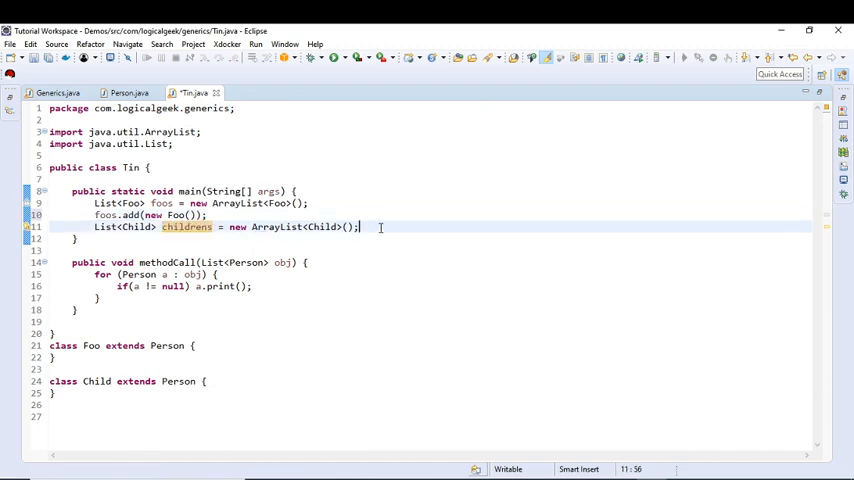
pyautogui.write('childrens.')
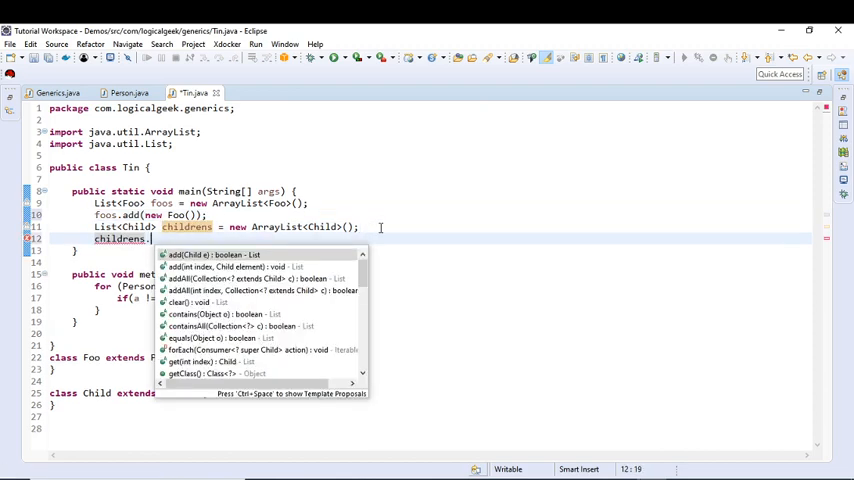
pyautogui.write('add(new)')
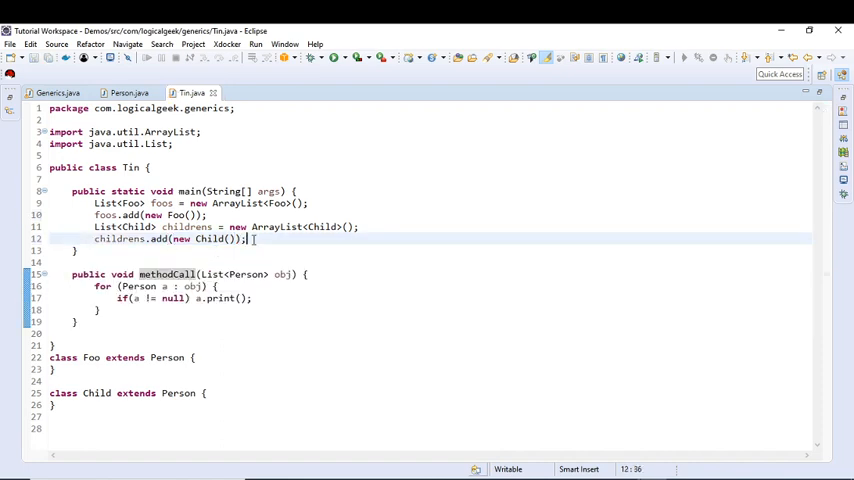
# - Write Tin tin = new Tin(); followed by tin.methodCall(foos); in main
pyautogui.write('Tin')
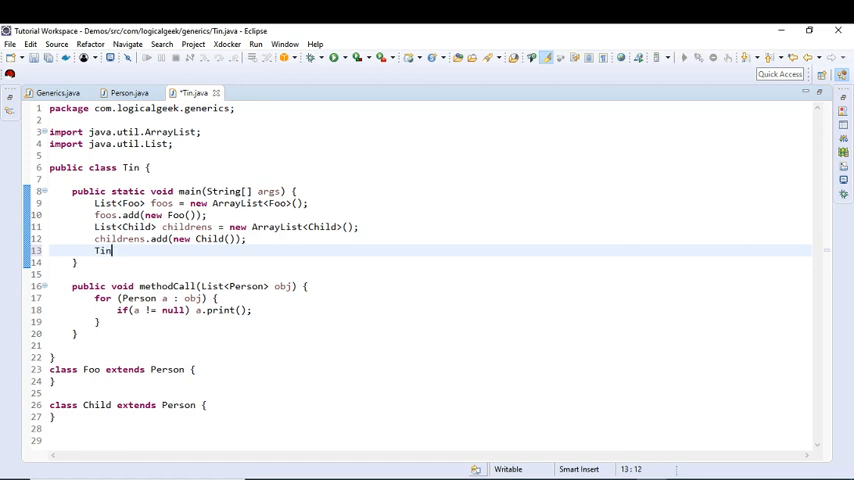
pyautogui.write('tin = new')
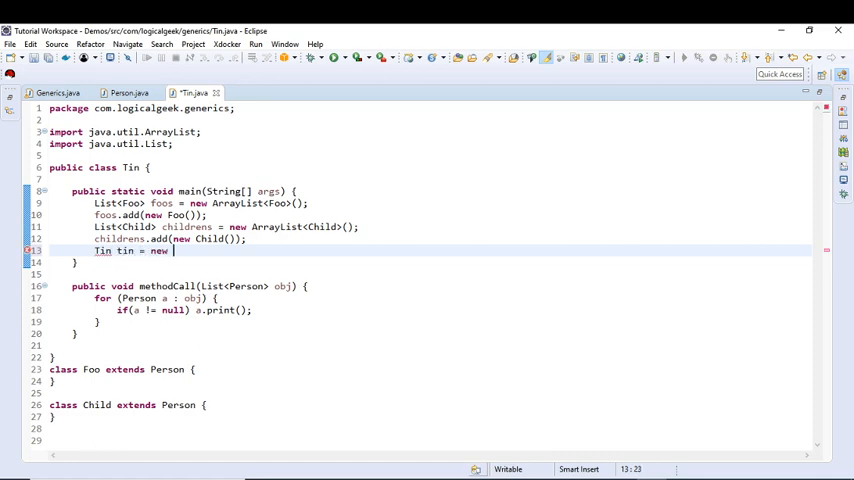
pyautogui.write('Tin();')
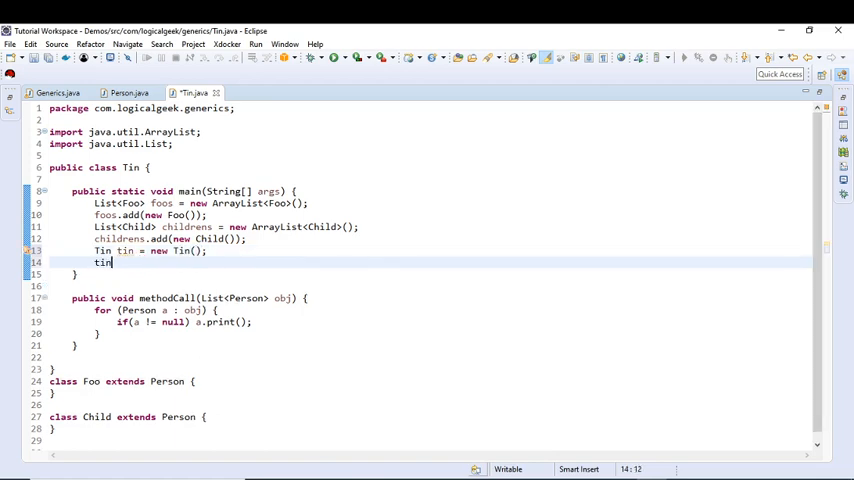
pyautogui.write('.methodCall(f);')
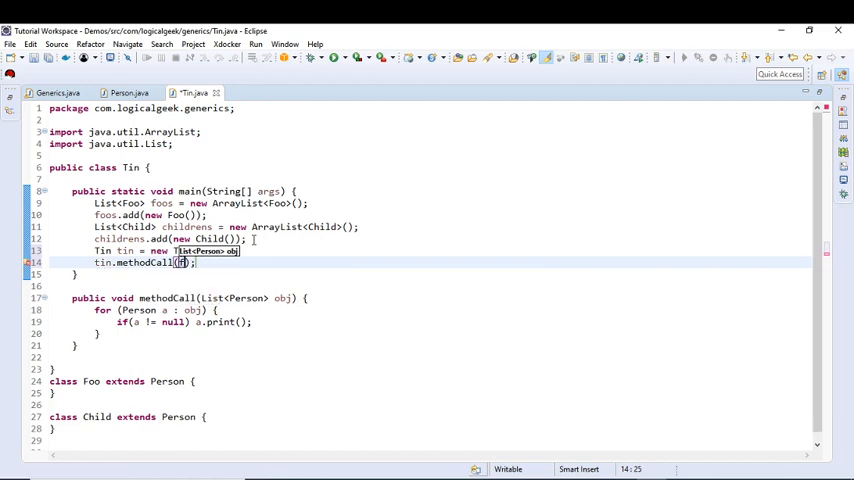
pyautogui.write('oos')
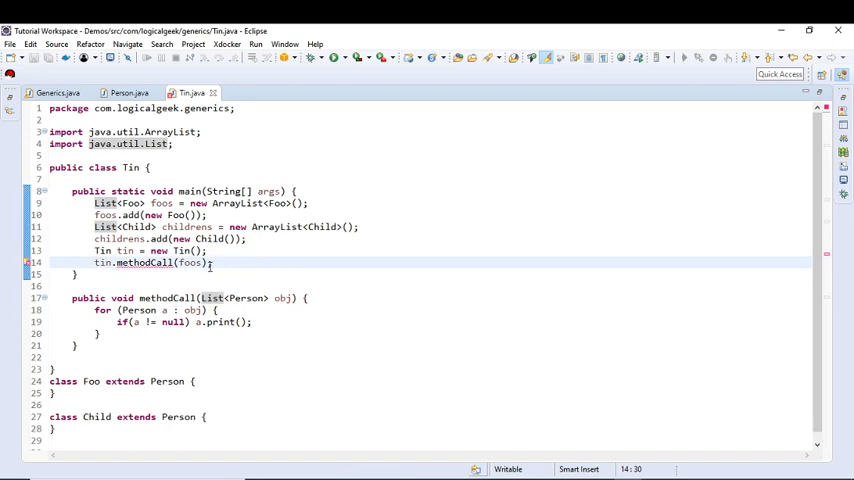
pyautogui.moveTo(200, 262)
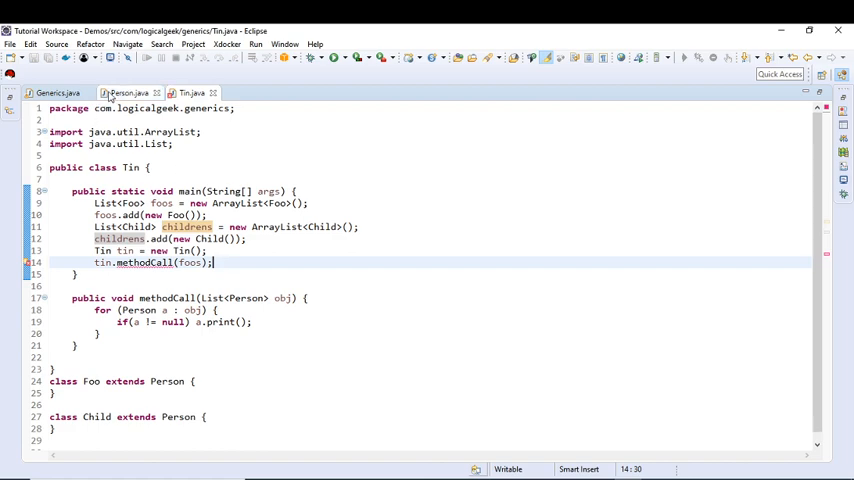
# - Switch to Person.java and start running it, bringing up the Run As dialog
pyautogui.click(114, 88)
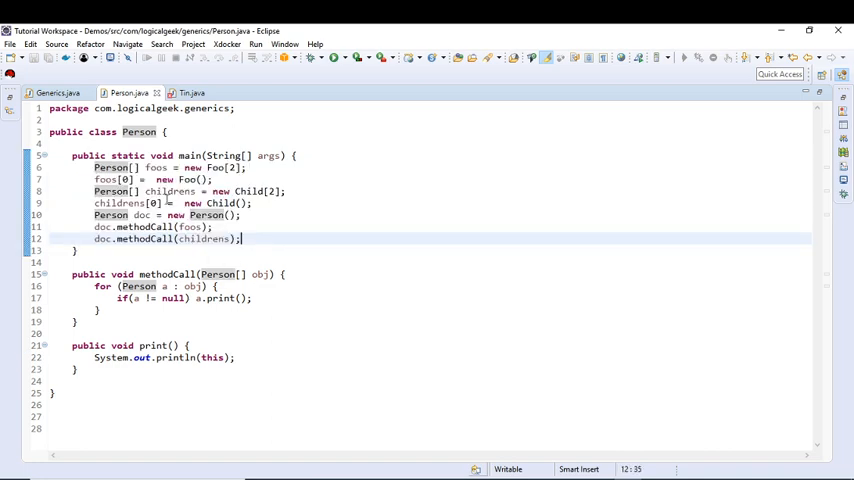
pyautogui.doubleClick(112, 168)
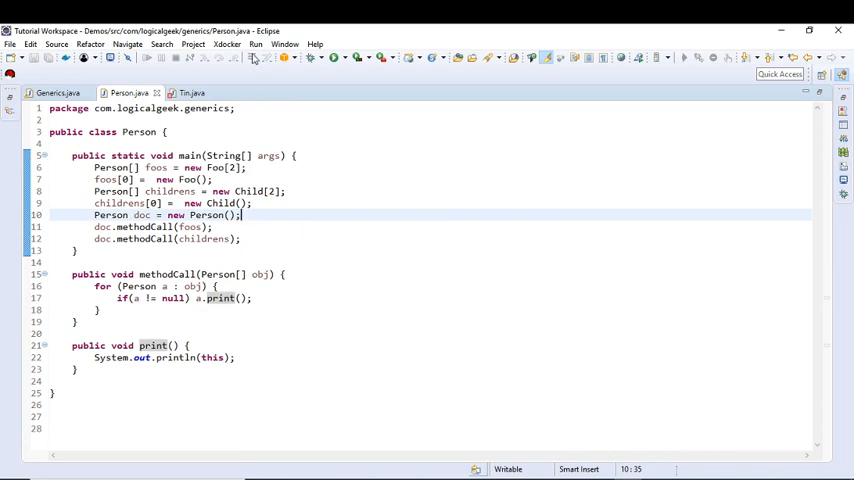
pyautogui.click(262, 58)
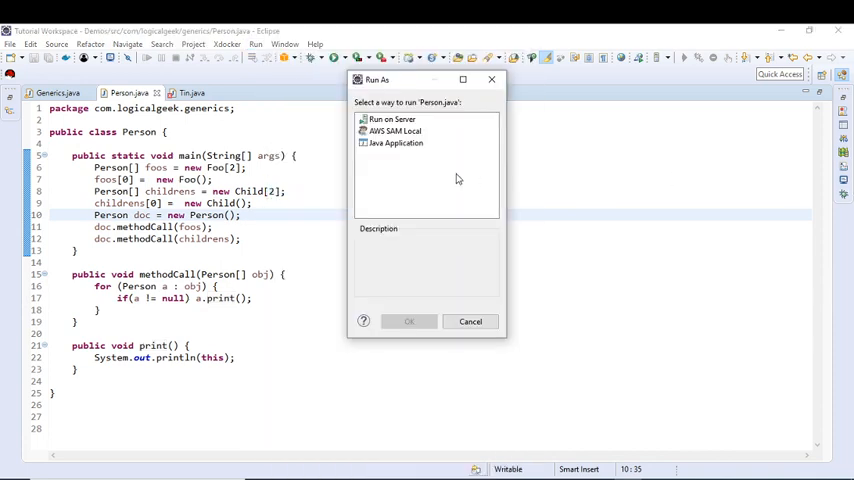
# - Cancel the Run As dialog without running Person.java
pyautogui.click(470, 320)
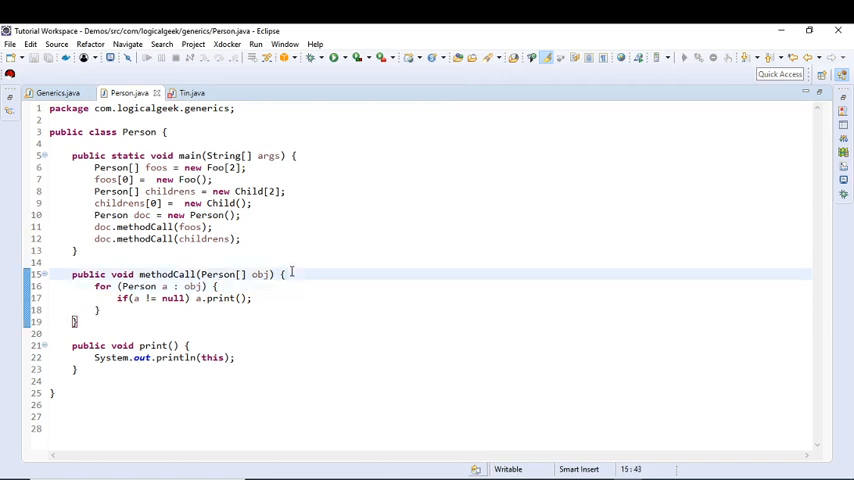
# - Write obj[1] = new Foo(); as the first line of methodCall, fixing a typo along the way
pyautogui.write('obj')
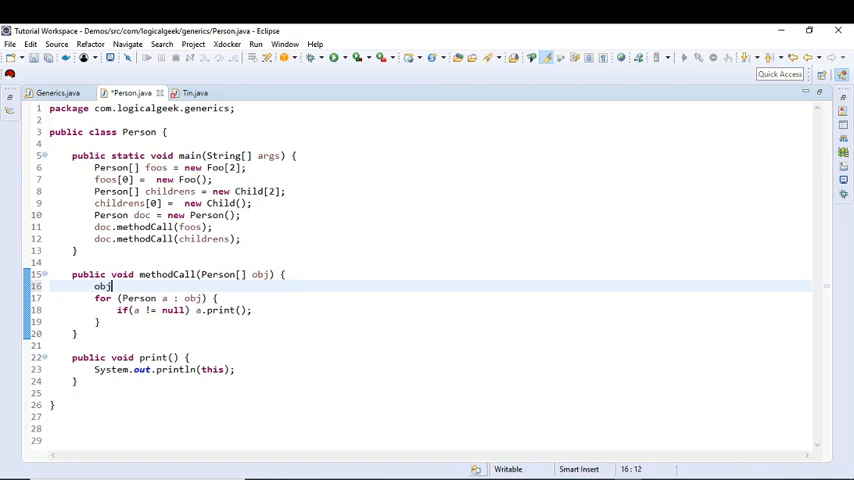
pyautogui.write('[]')
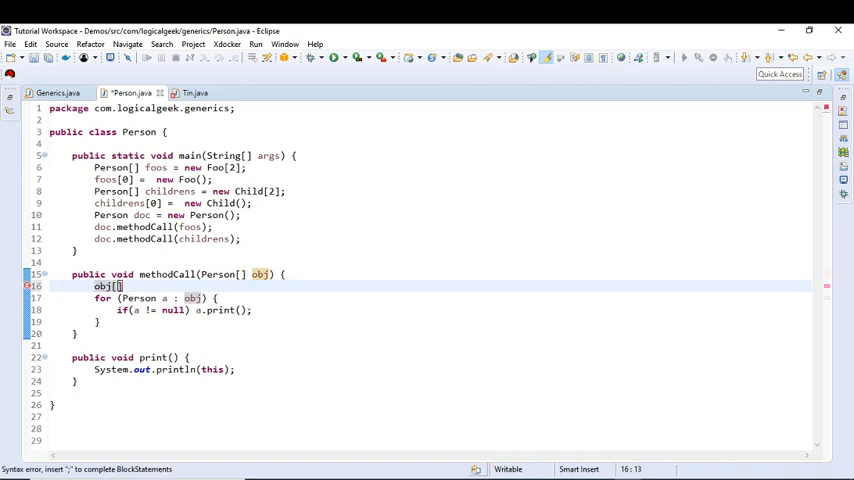
pyautogui.write(']')
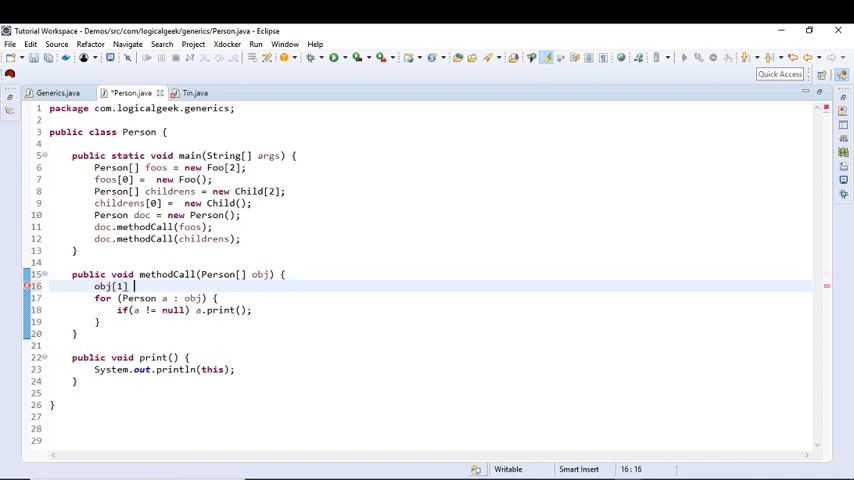
pyautogui.write('= new')
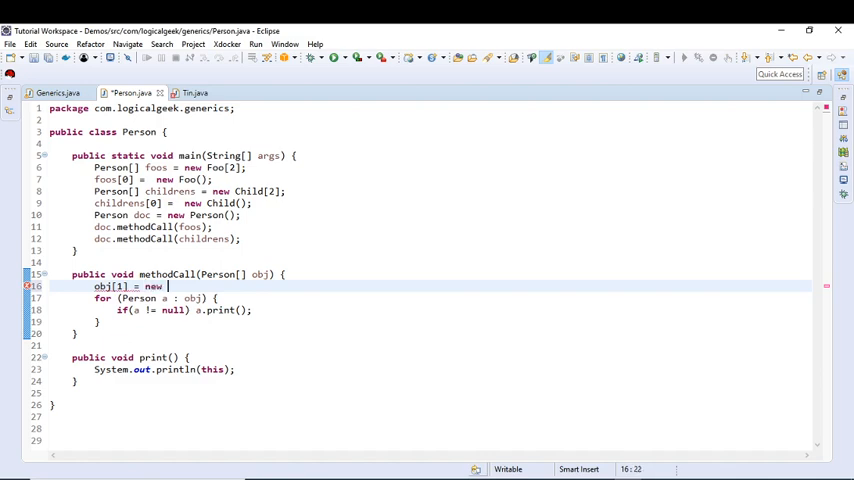
pyautogui.write('Foo();')
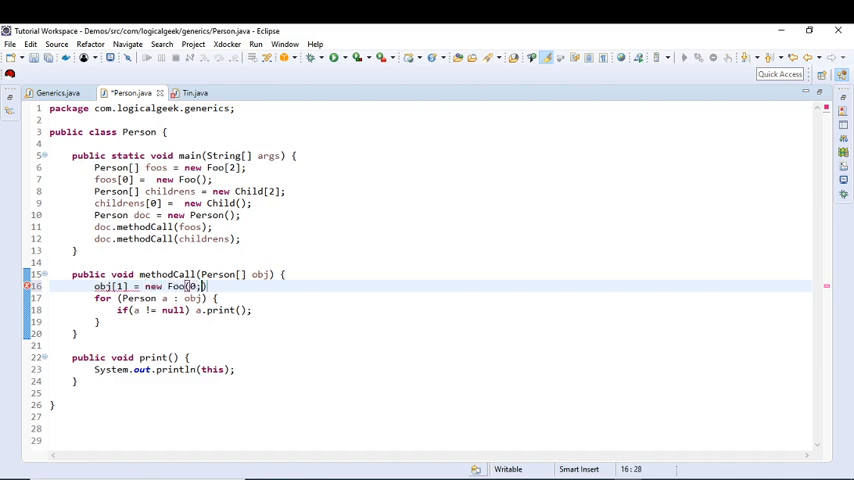
pyautogui.press('BackSpace')
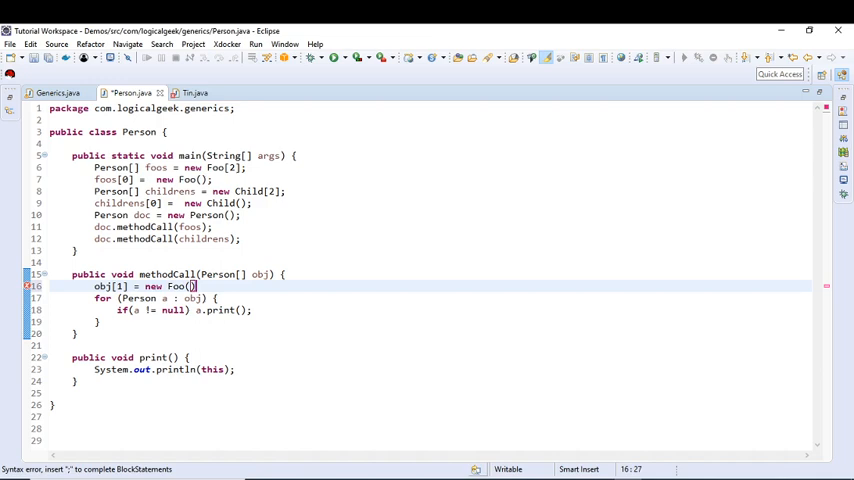
pyautogui.press('BackSpace')
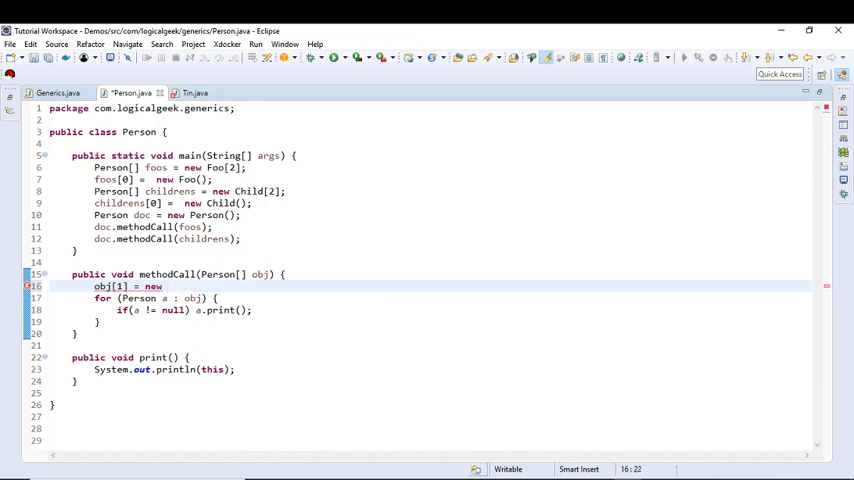
pyautogui.write('Foo();')
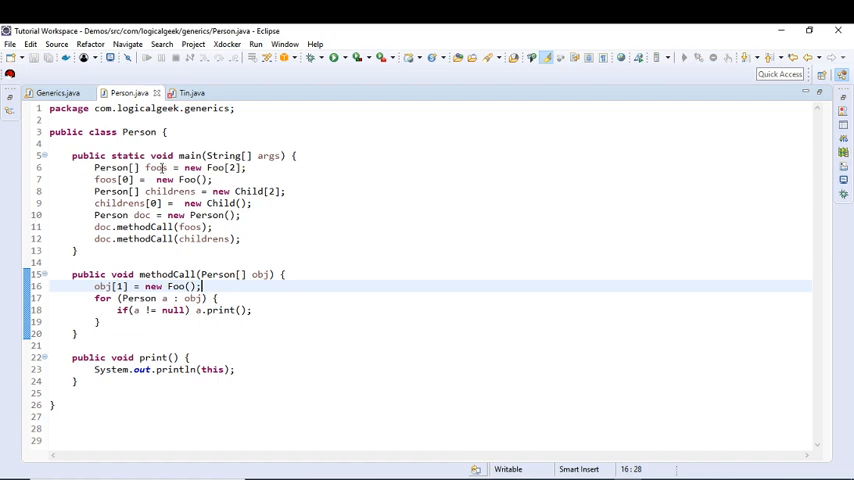
pyautogui.doubleClick(216, 168)
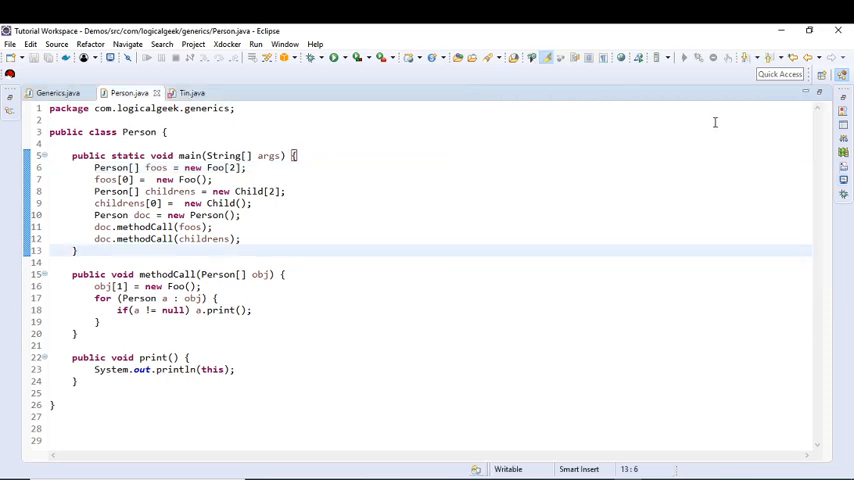
pyautogui.click(190, 92)
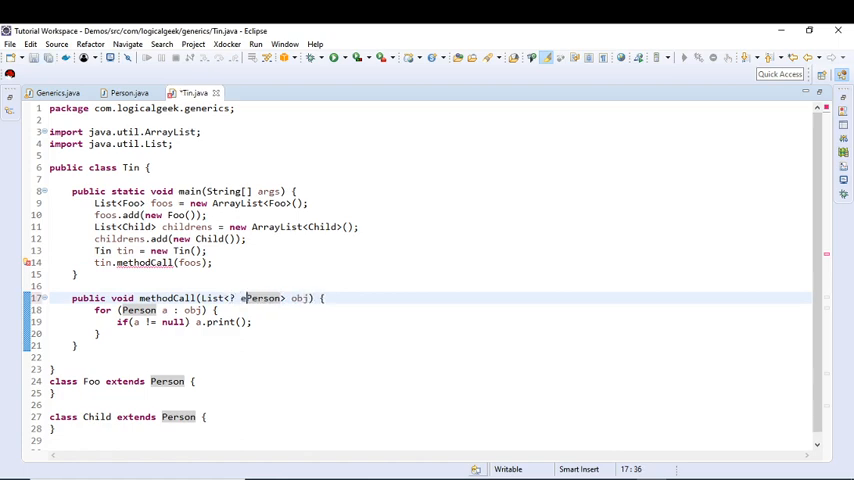
# - Change methodCall's parameter to List<? extends Person> obj
pyautogui.write('extends')
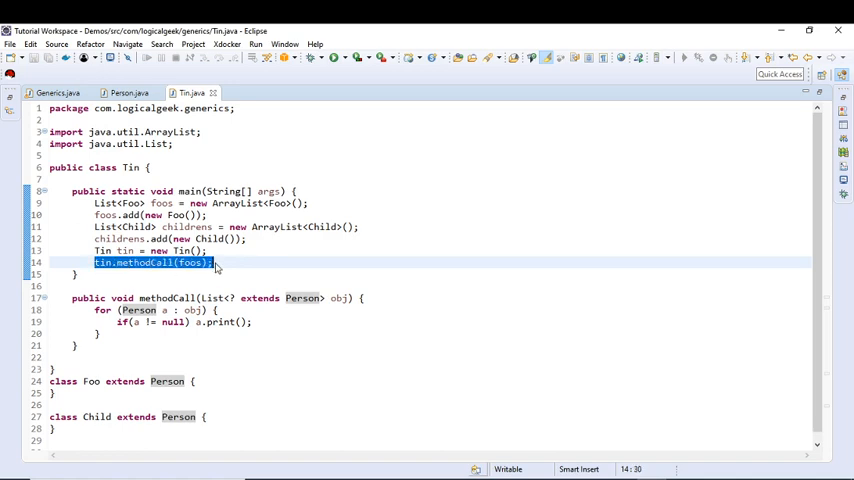
# - Duplicate the call as tin.methodCall(childrens); and start an empty first line in methodCall's body
pyautogui.click(230, 262)
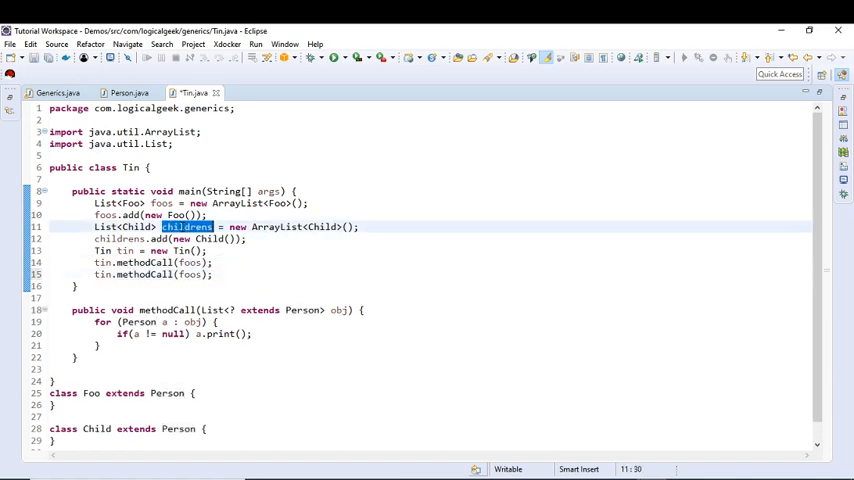
pyautogui.write('childrens')
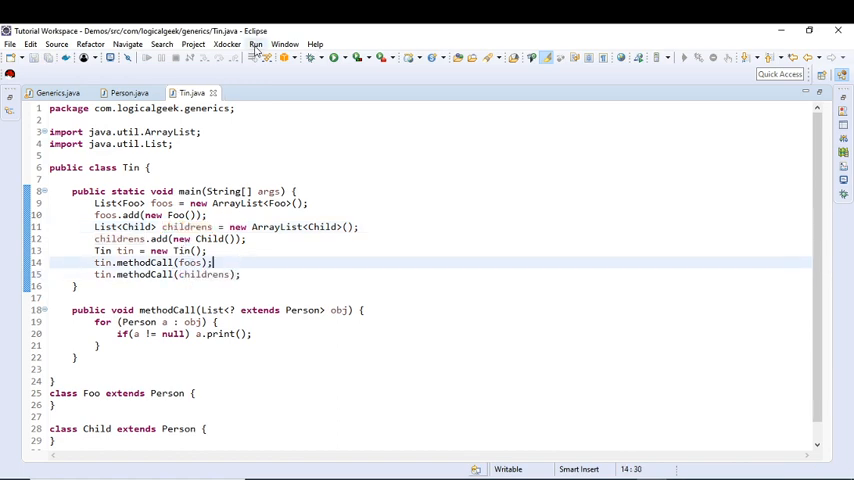
pyautogui.click(256, 44)
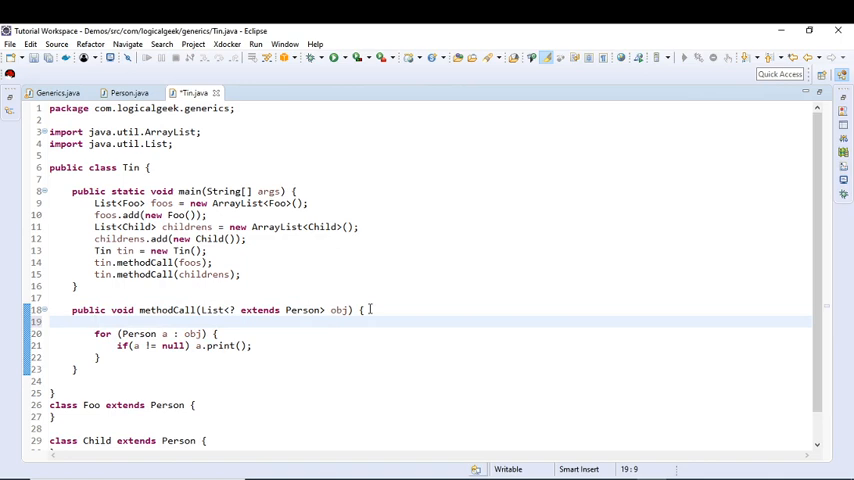
# - Write obj.add(new Foo()); at the top of methodCall, which Eclipse flags as not applicable
pyautogui.write('obj.add(new')
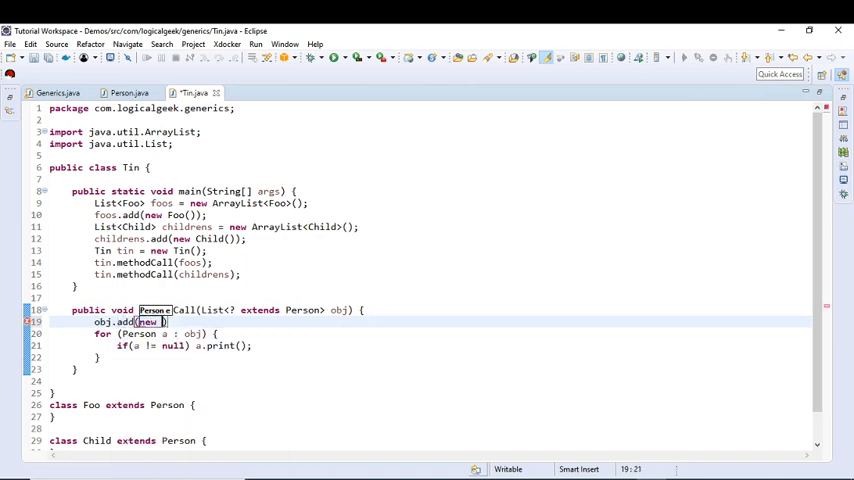
pyautogui.write('Foo()')
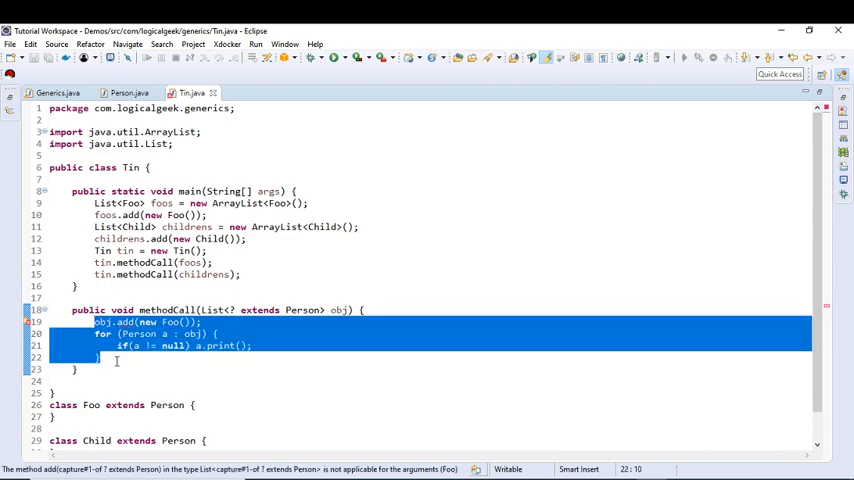
# - Empty methodCall's body and change its parameter to List<? super Foo>
pyautogui.press('Delete')
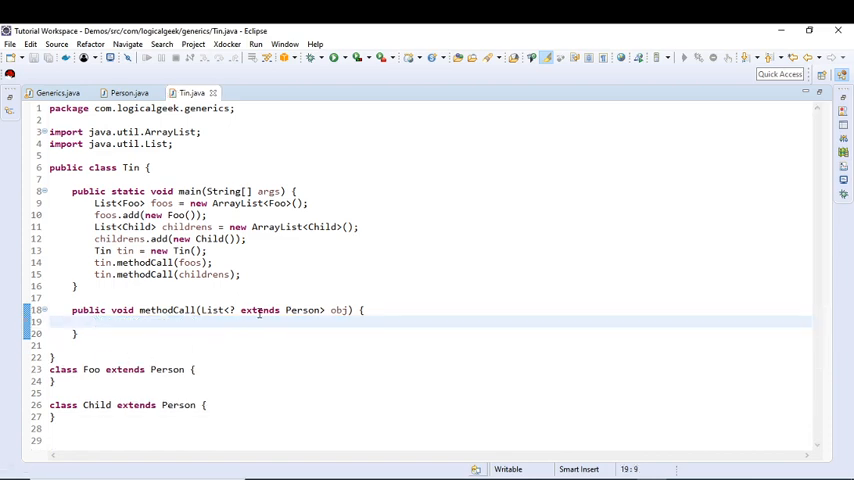
pyautogui.write('sup')
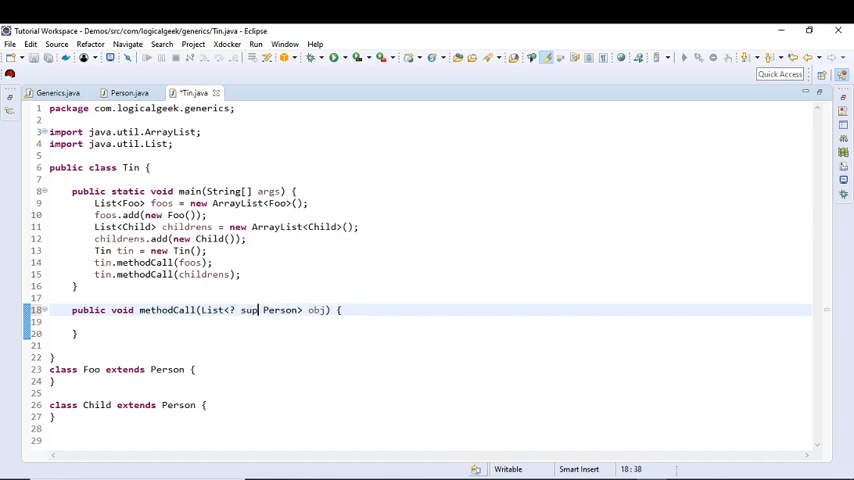
pyautogui.write('er')
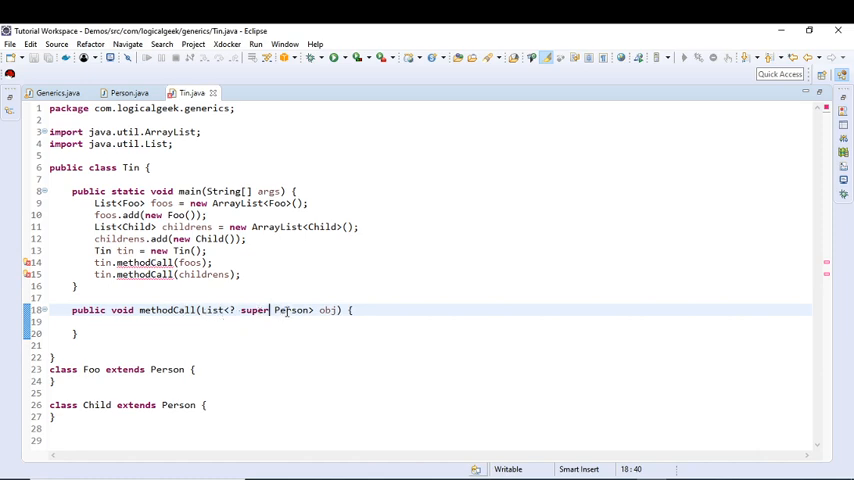
pyautogui.doubleClick(292, 310)
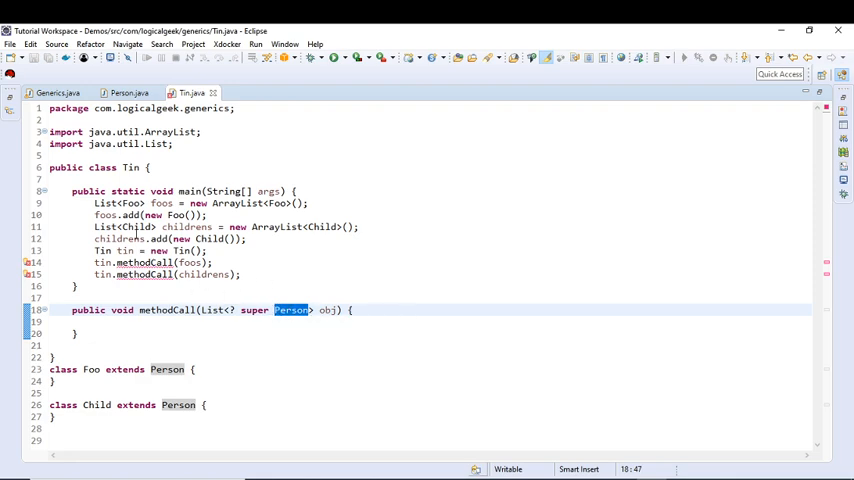
pyautogui.moveTo(92, 262); pyautogui.dragTo(240, 274)
pyautogui.write('Foo')
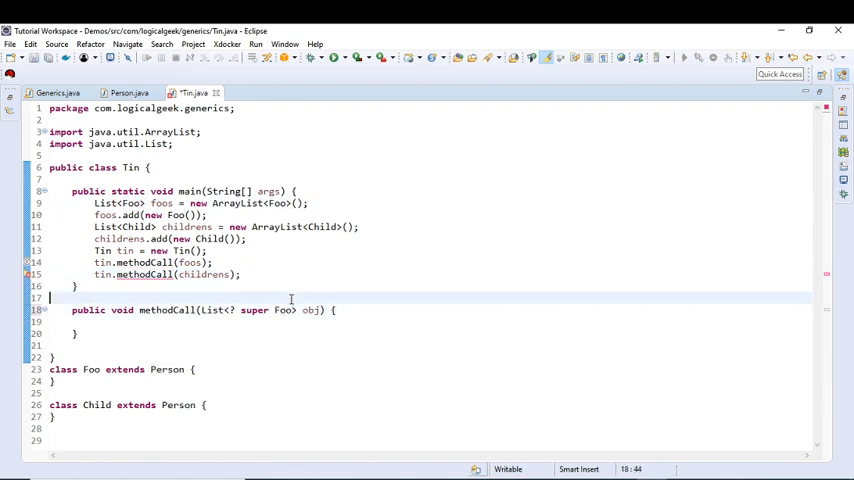
# - Remove the tin.methodCall(childrens); line from main
pyautogui.click(240, 274)
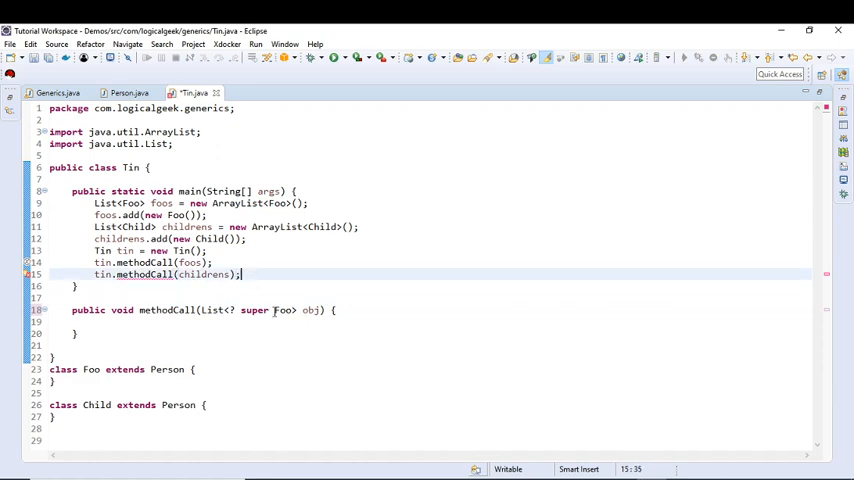
pyautogui.doubleClick(168, 310)
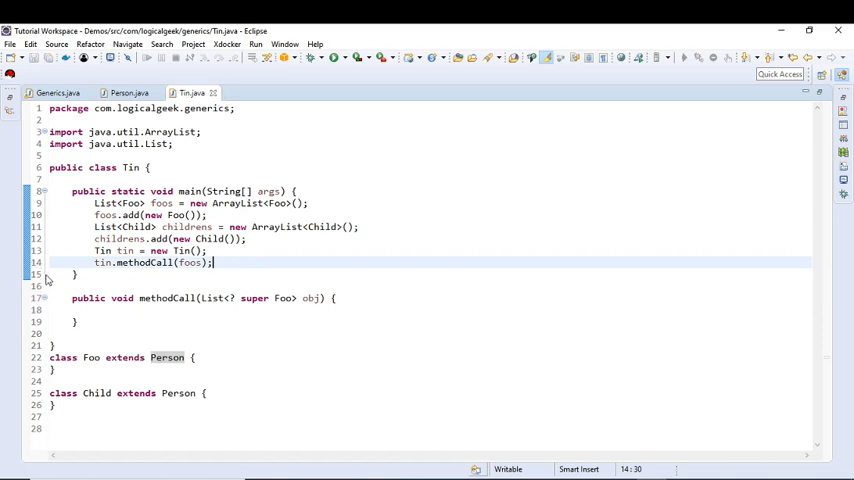
# - Write obj.add(new Foo()); followed by System.out.println(obj); inside methodCall
pyautogui.doubleClick(312, 296)
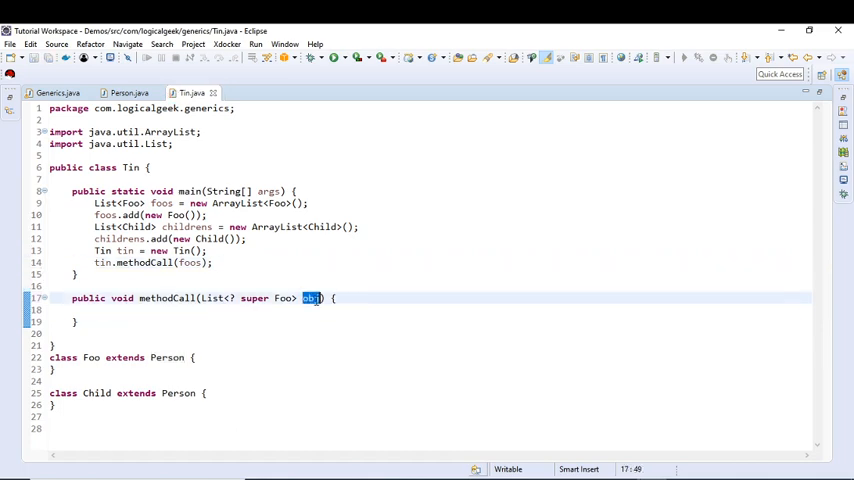
pyautogui.write('obj')
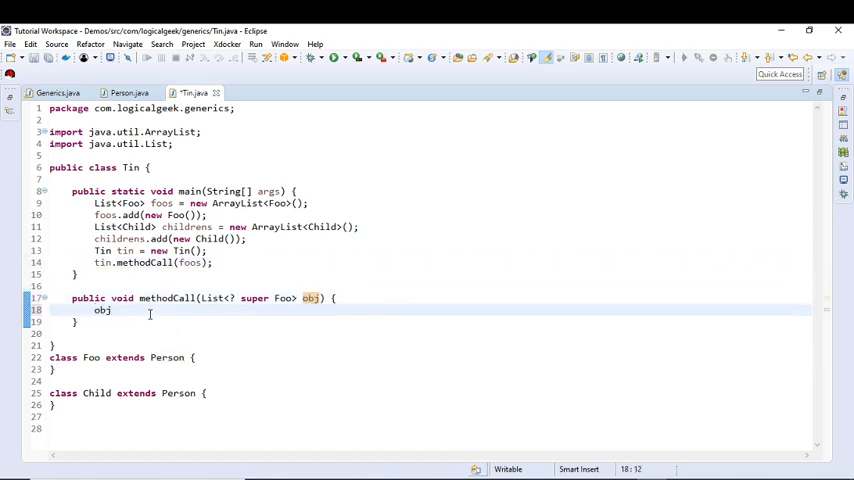
pyautogui.write('.add(new Foo());')
pyautogui.write('Syso')
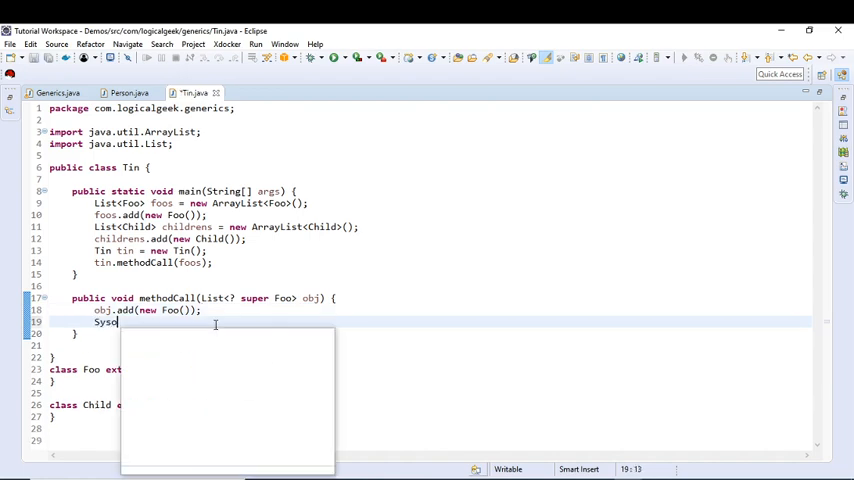
pyautogui.write('System.out.println(obj);')
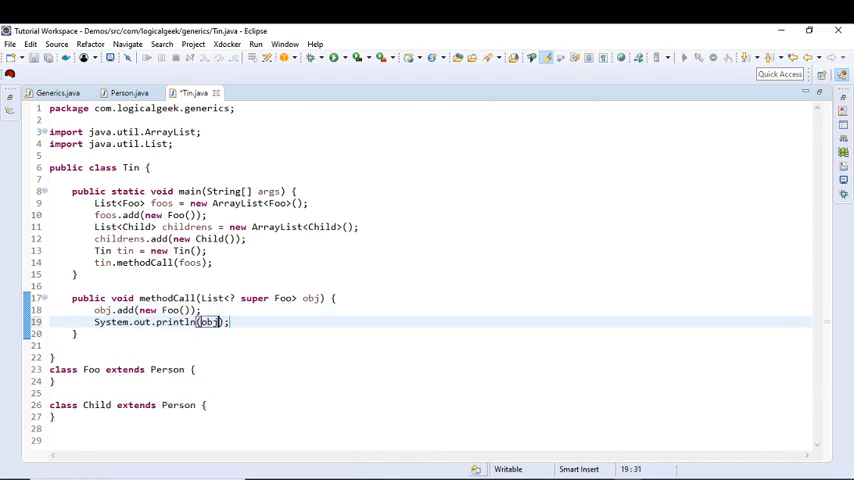